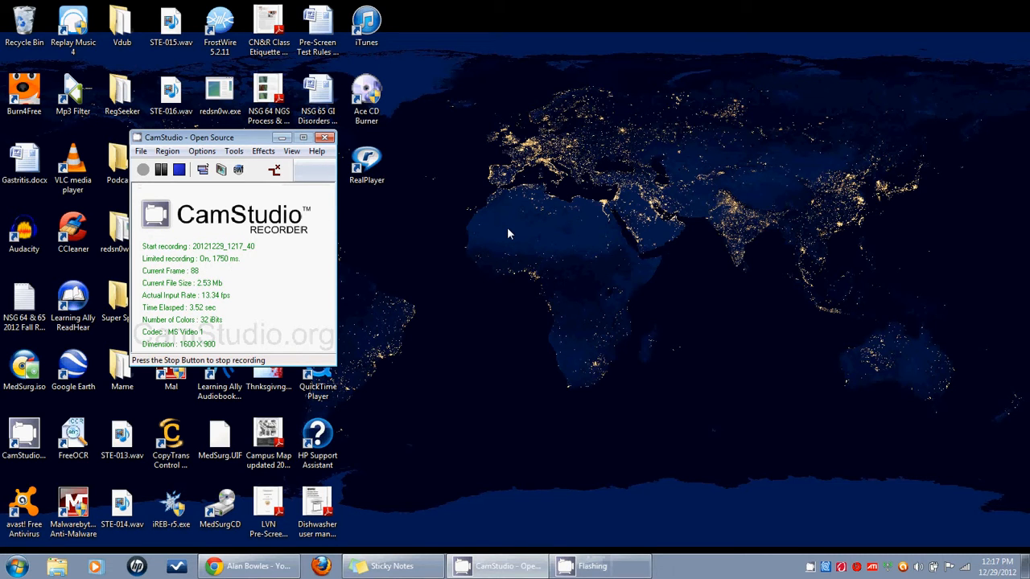
pyautogui.moveTo(199, 413)
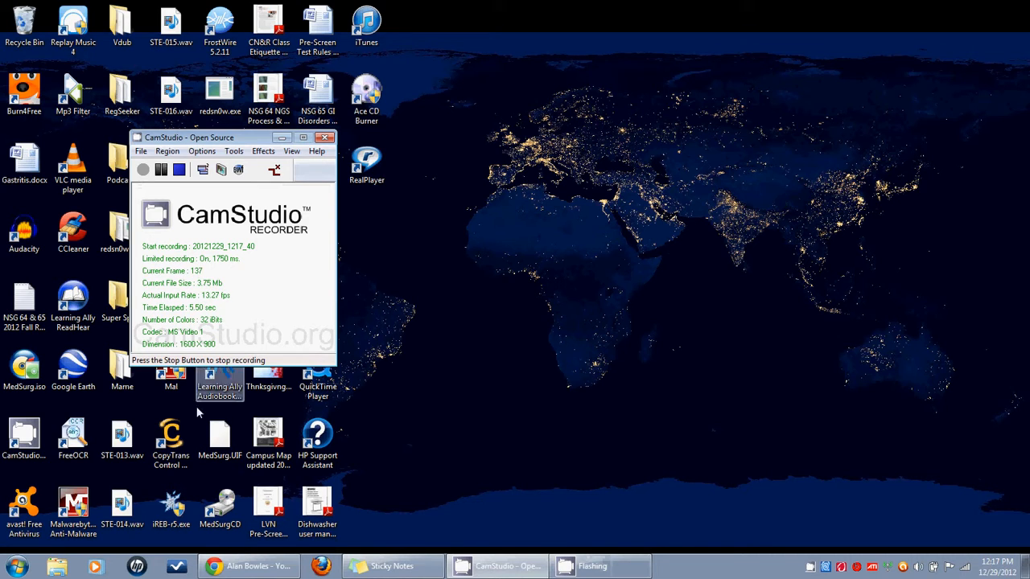
# Open Control Panel from the Start menu
pyautogui.click(12, 566)
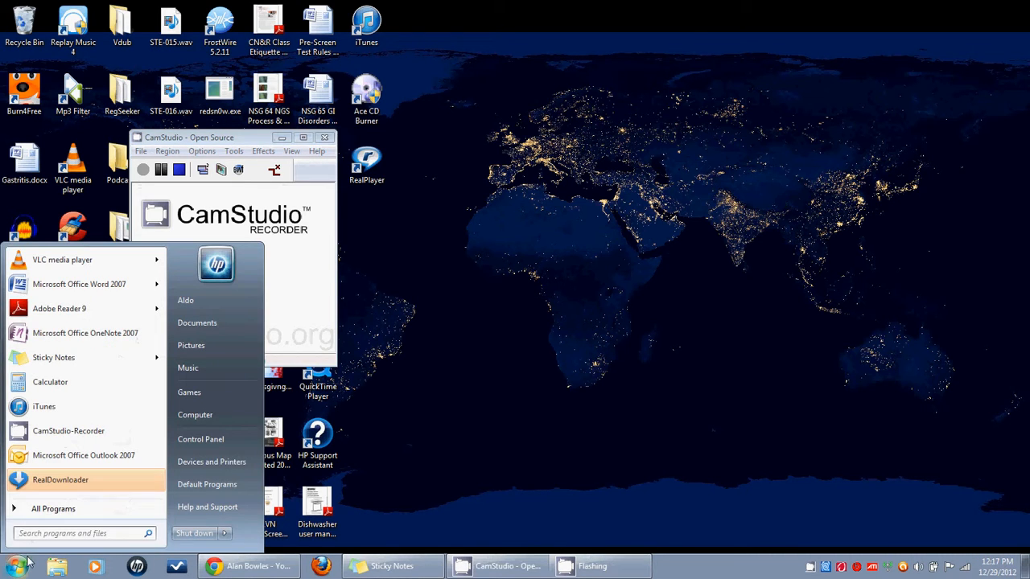
pyautogui.moveTo(201, 439)
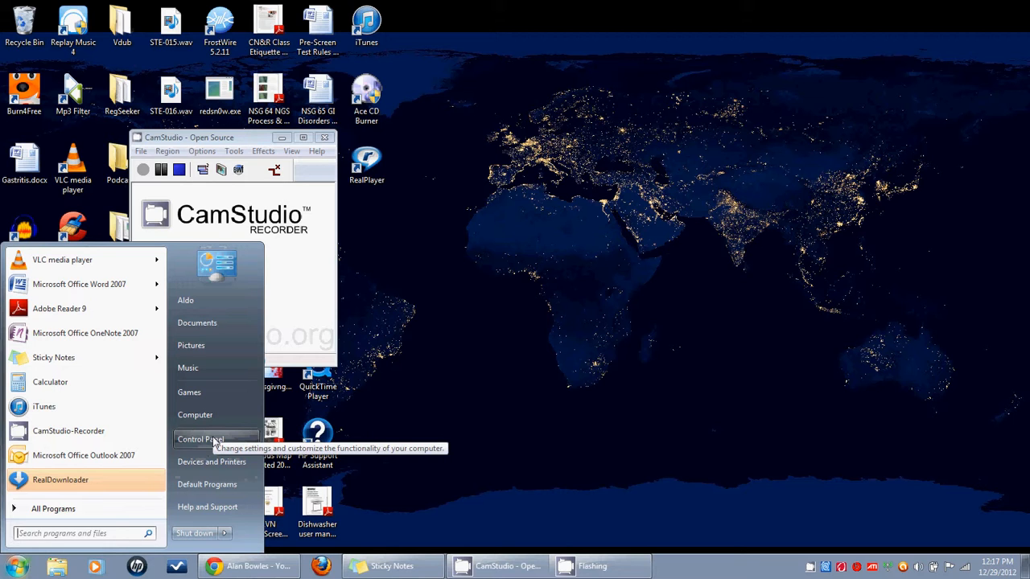
pyautogui.click(201, 438)
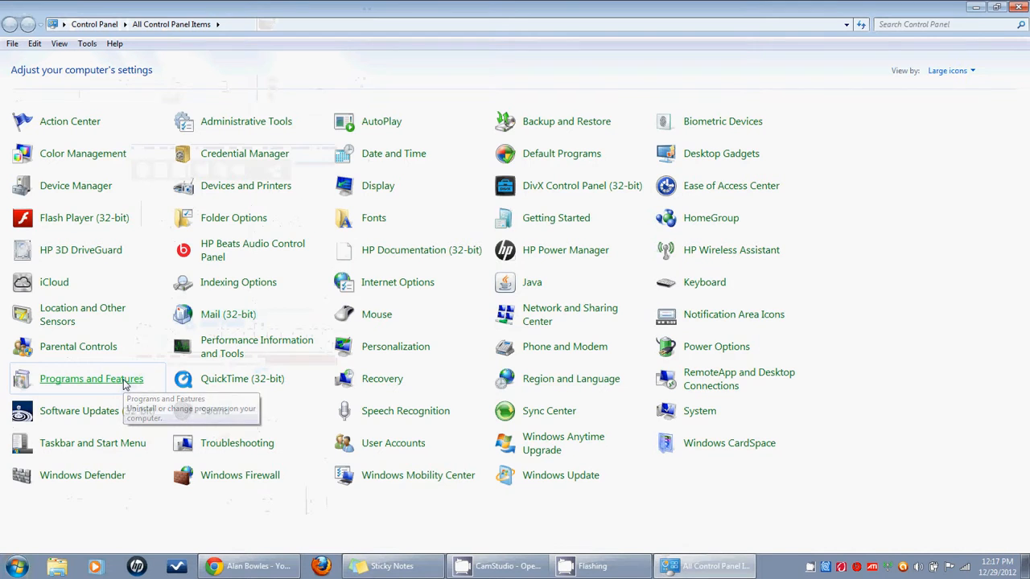
# Open Programs and Features, sort by Installed On, and launch Ace CD Burner's uninstaller
pyautogui.click(91, 378)
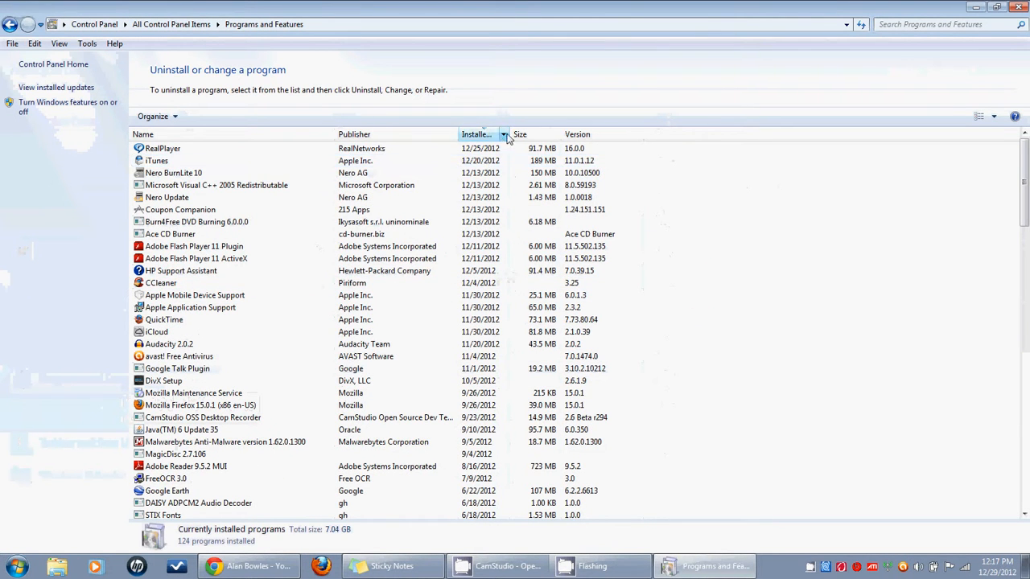
pyautogui.click(480, 135)
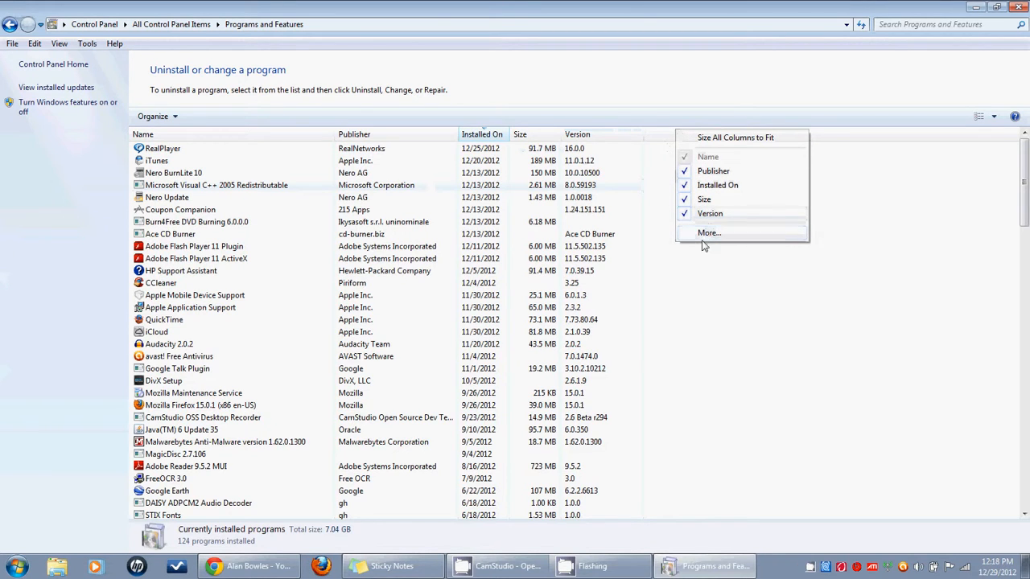
pyautogui.click(312, 120)
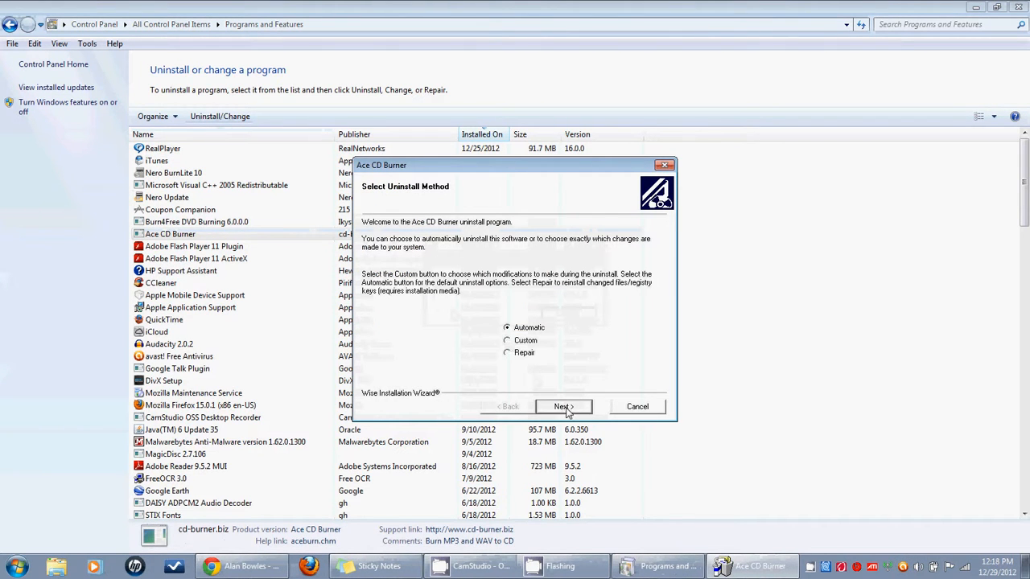
# Uninstall Ace CD Burner using the Automatic method and finish the wizard
pyautogui.click(563, 407)
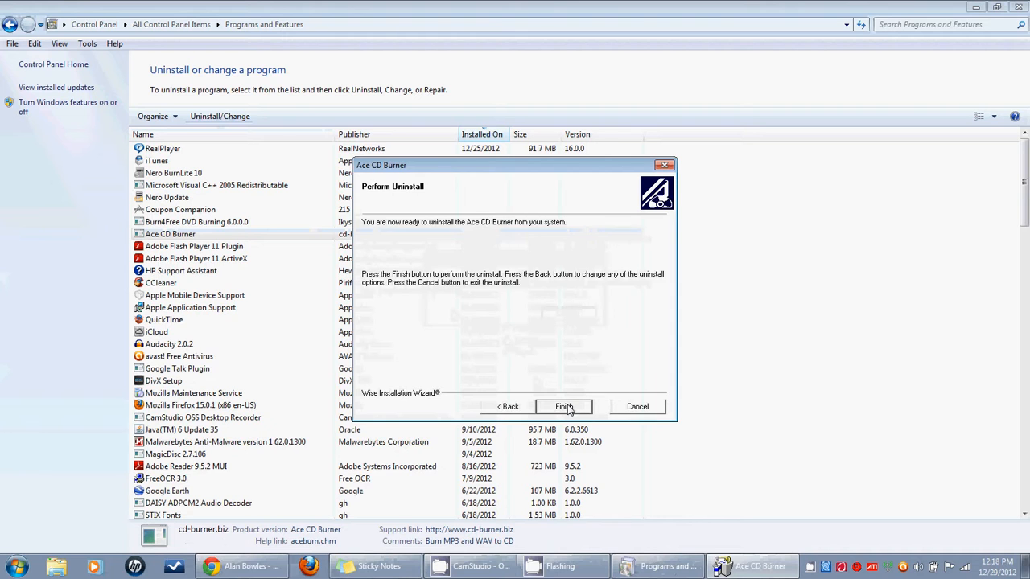
pyautogui.click(564, 407)
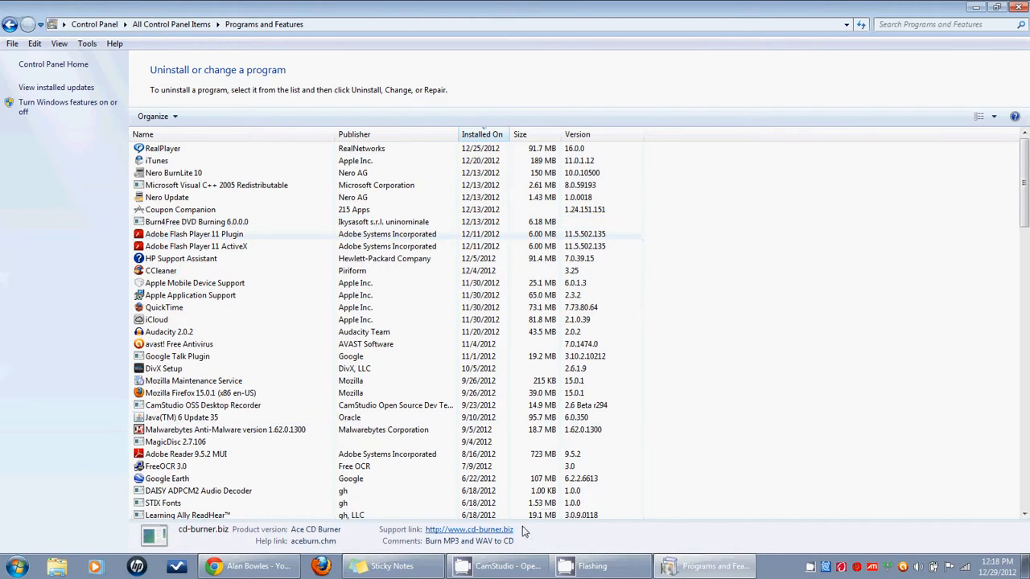
pyautogui.moveTo(507, 565)
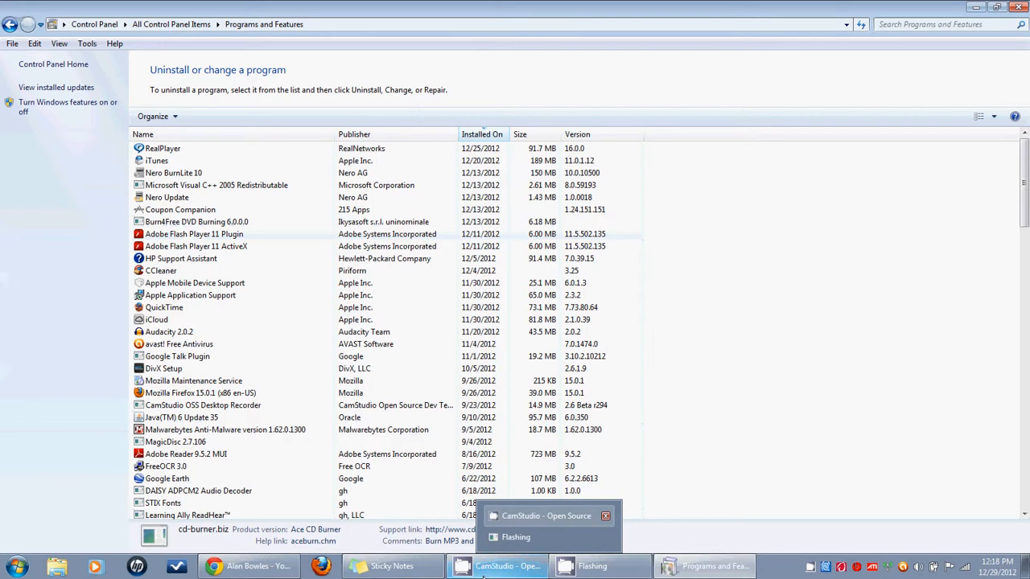